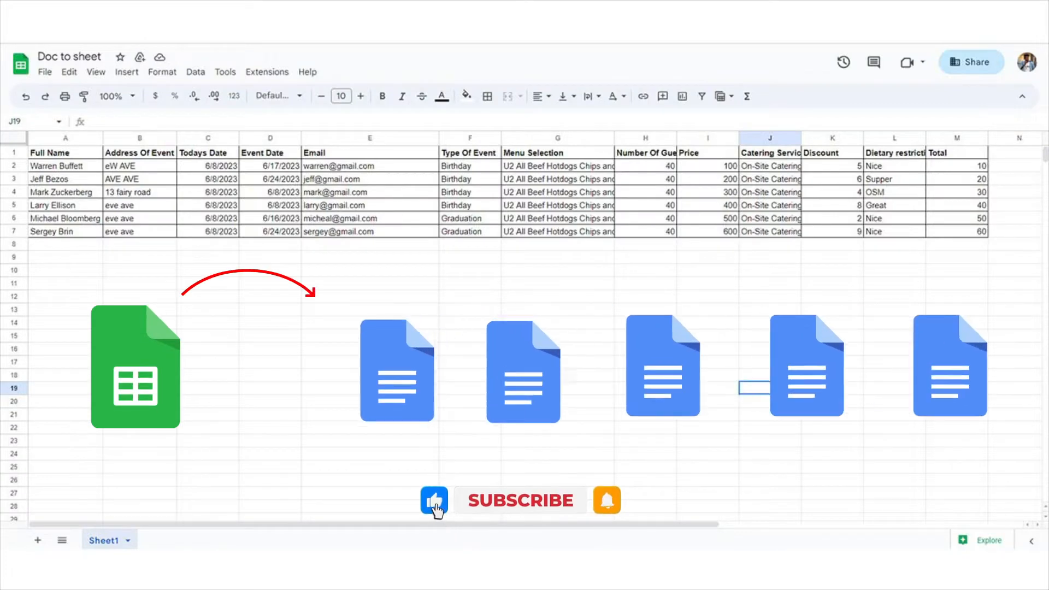
Step: Review the DiceDogs Catering template document and its placeholders
left_click(591, 9)
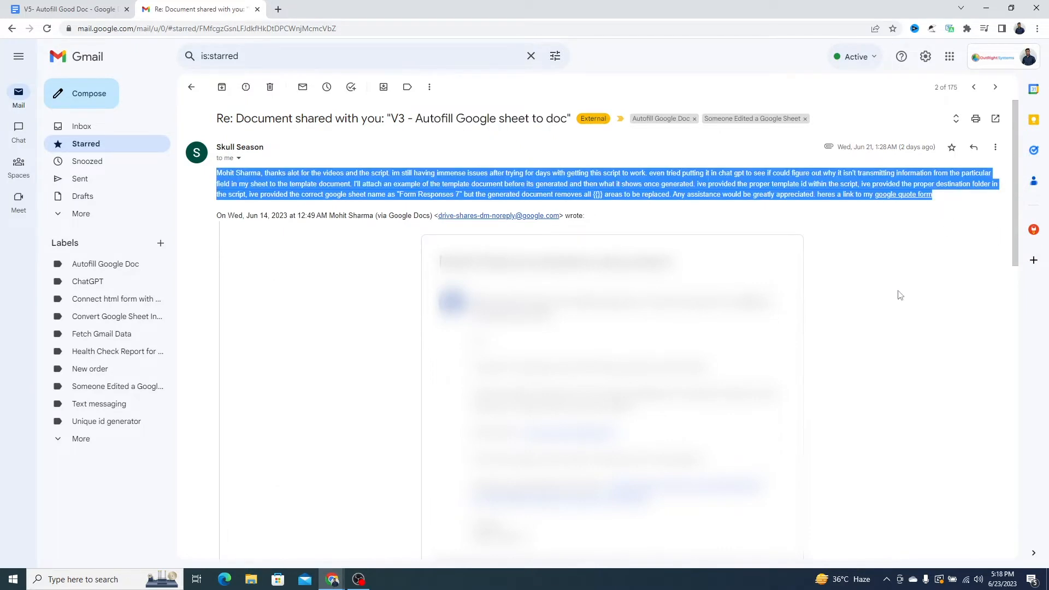
scroll("down", 3)
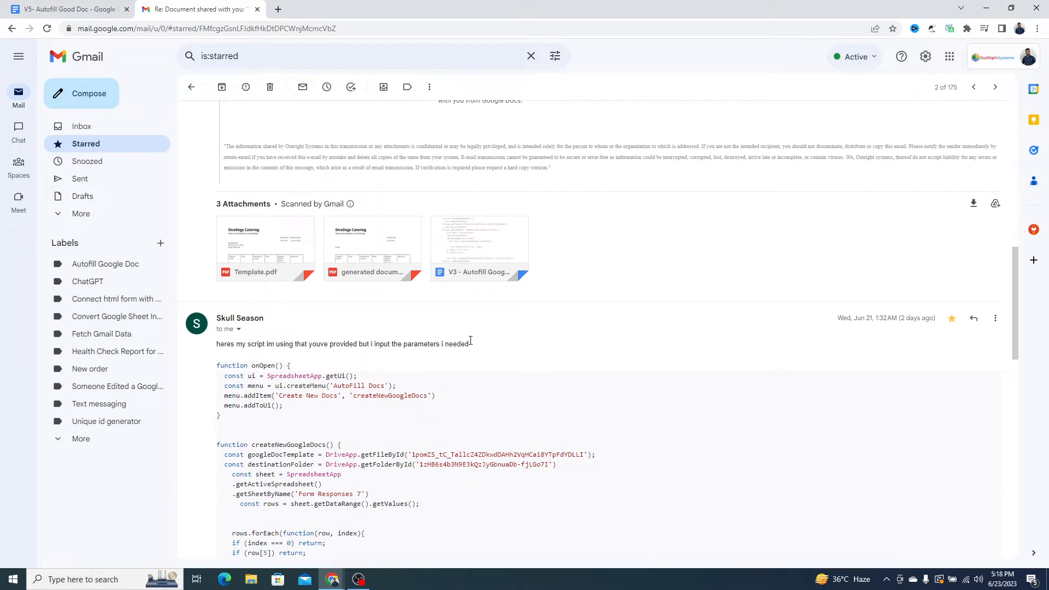
scroll("down", 3)
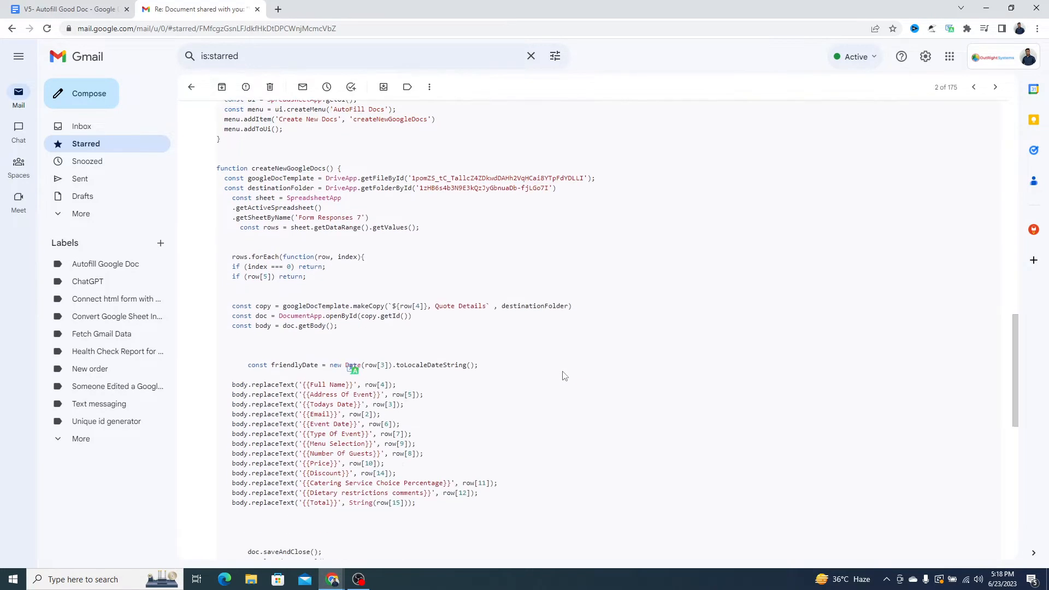
scroll("down", 3)
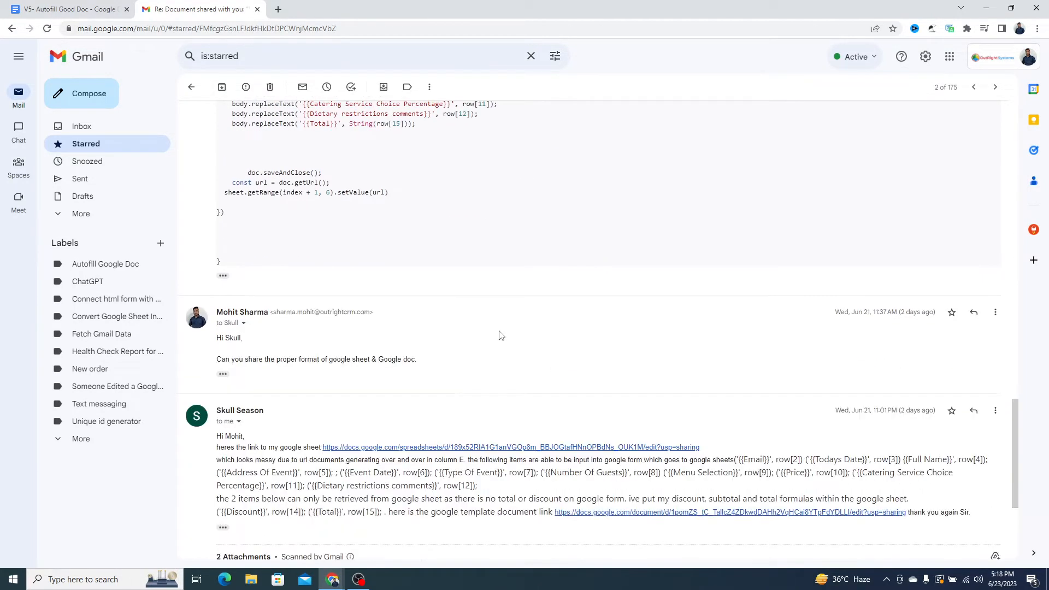
scroll("down", 3)
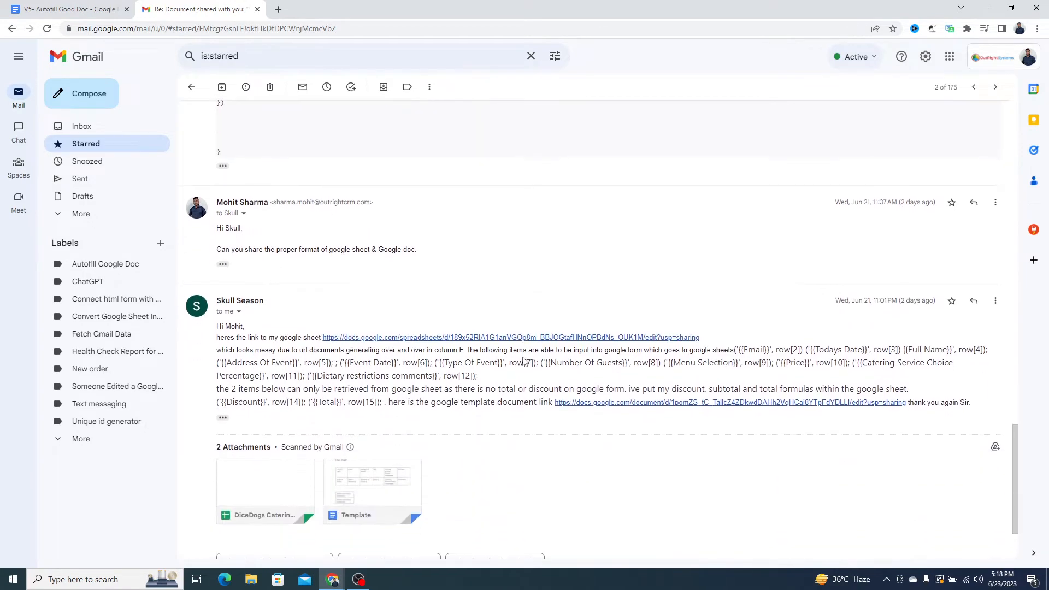
scroll("down", 3)
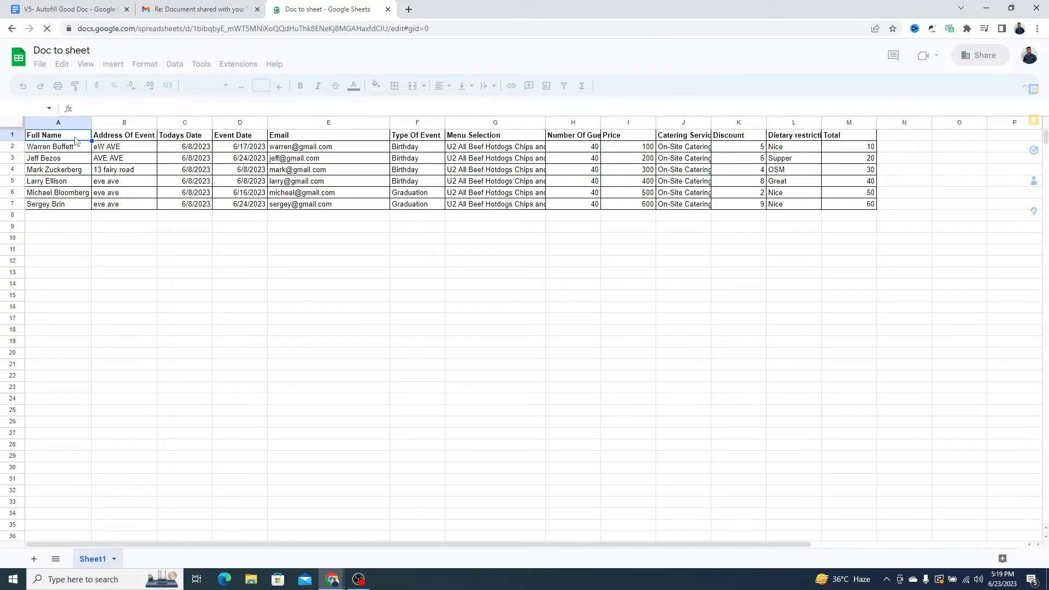
Step: Switch to the Doc to sheet spreadsheet and launch its Apps Script project via Extensions
left_click(199, 9)
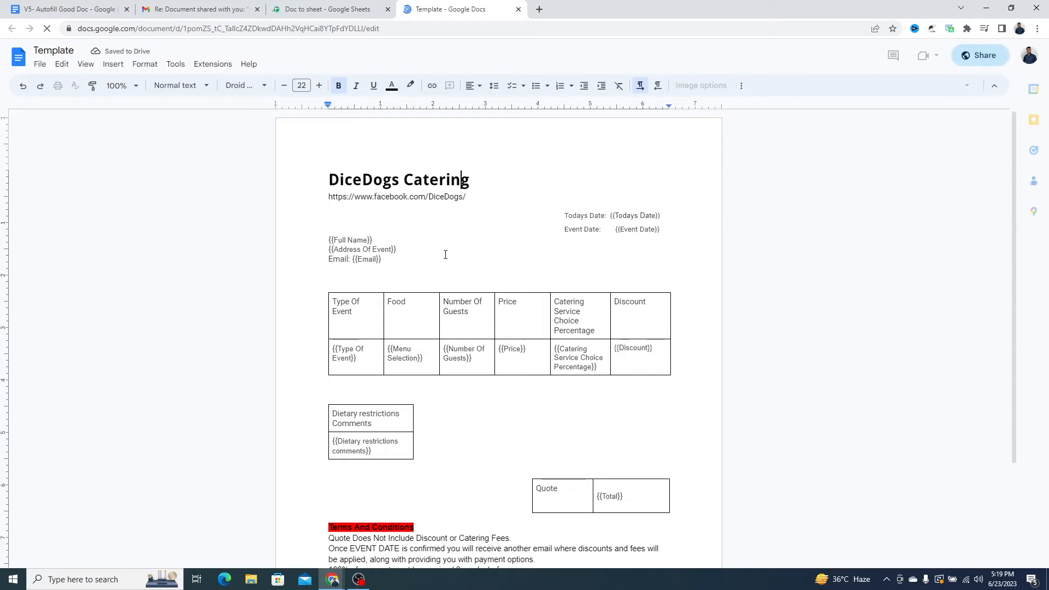
left_click(328, 9)
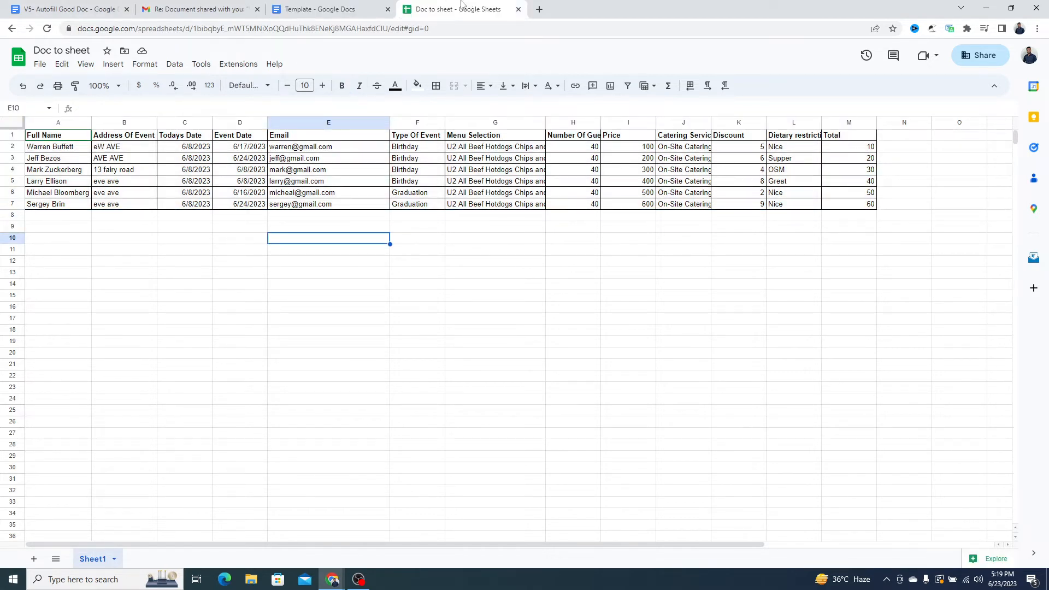
left_click(237, 63)
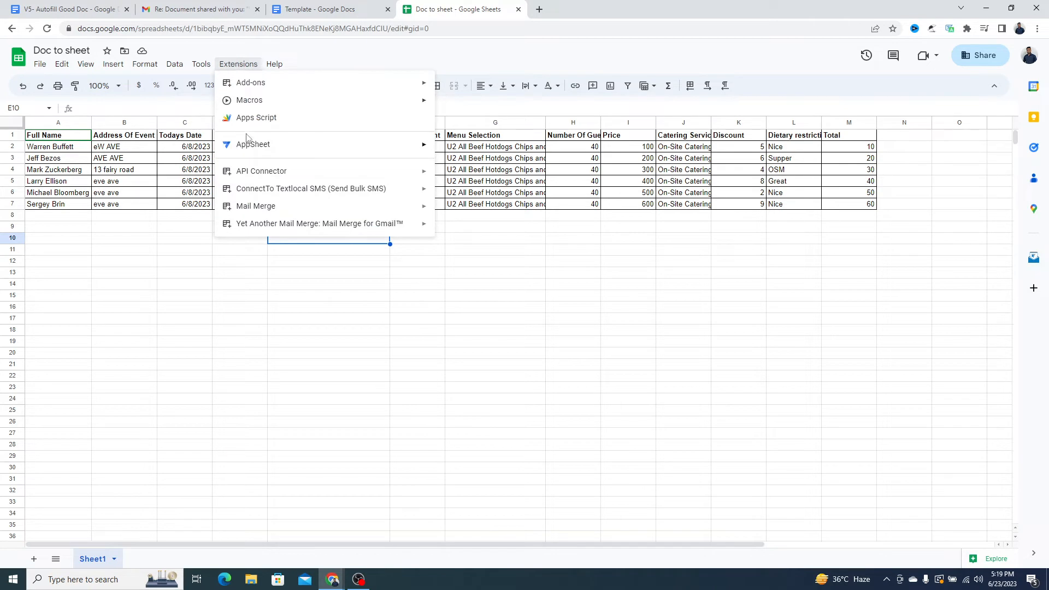
left_click(256, 117)
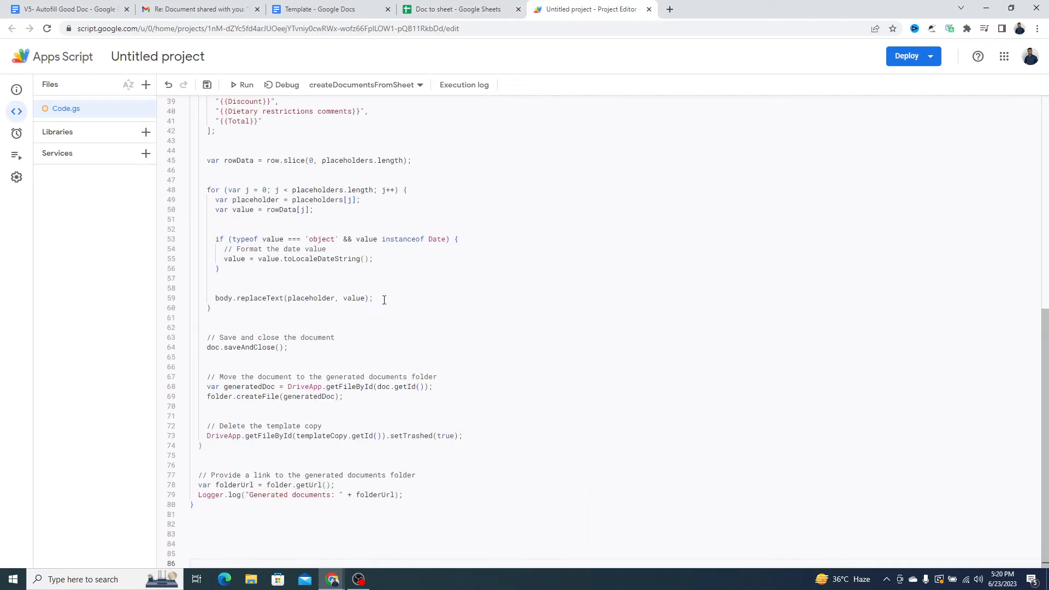
mouse_move(355, 319)
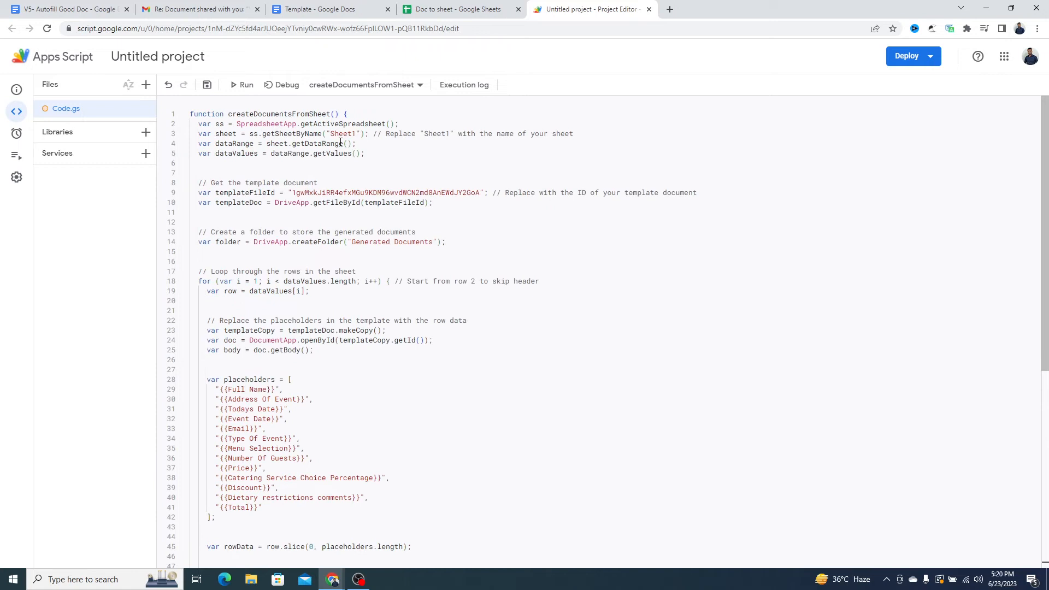
Step: Replace templateFileId in Code.gs with the Catering Template doc's ID and check the Sheet1 tab name
double_click(384, 193)
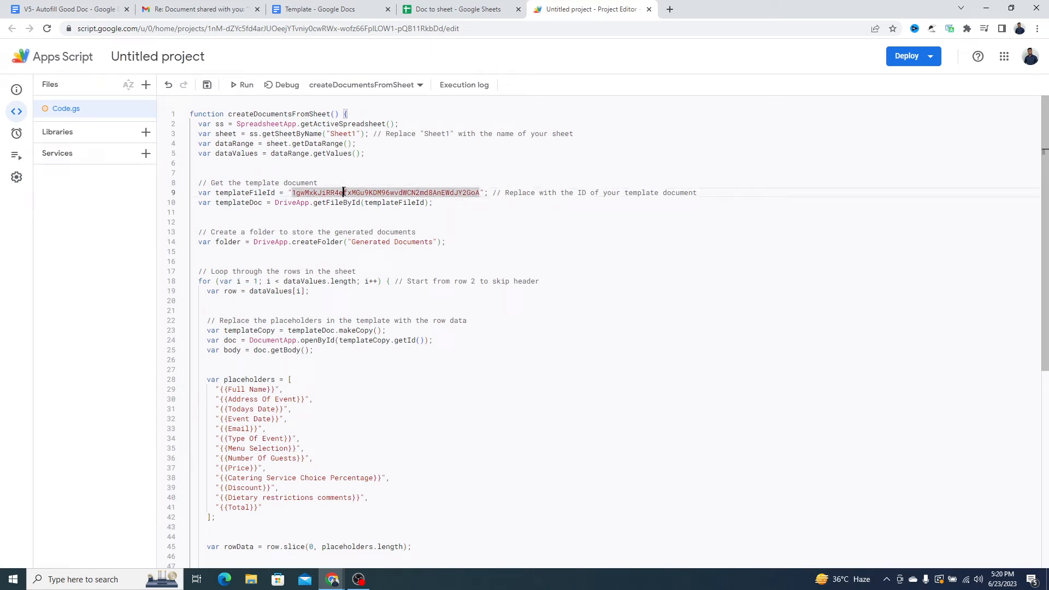
left_click(327, 9)
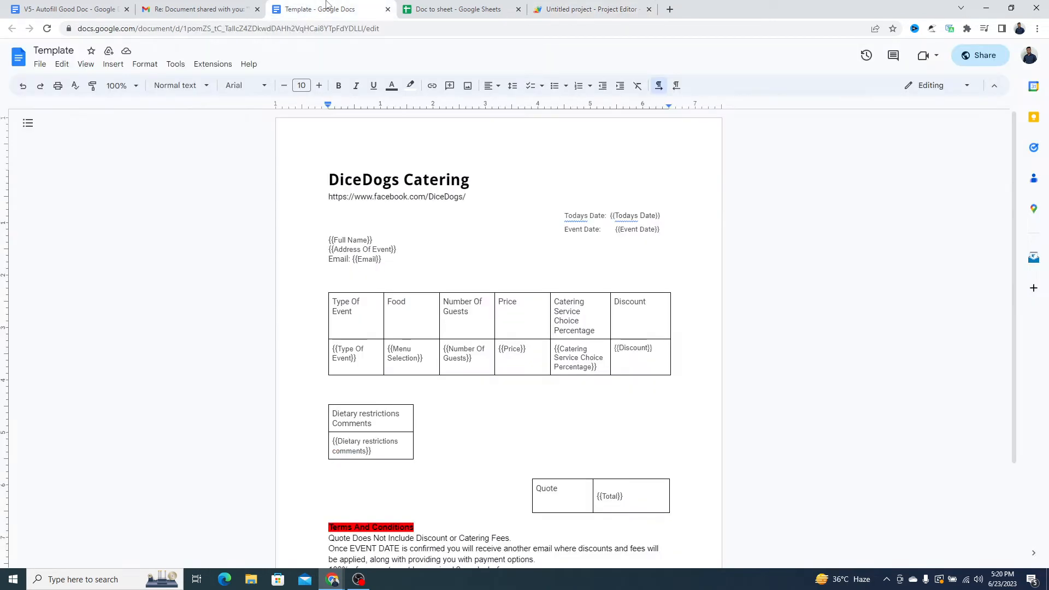
left_click(228, 28)
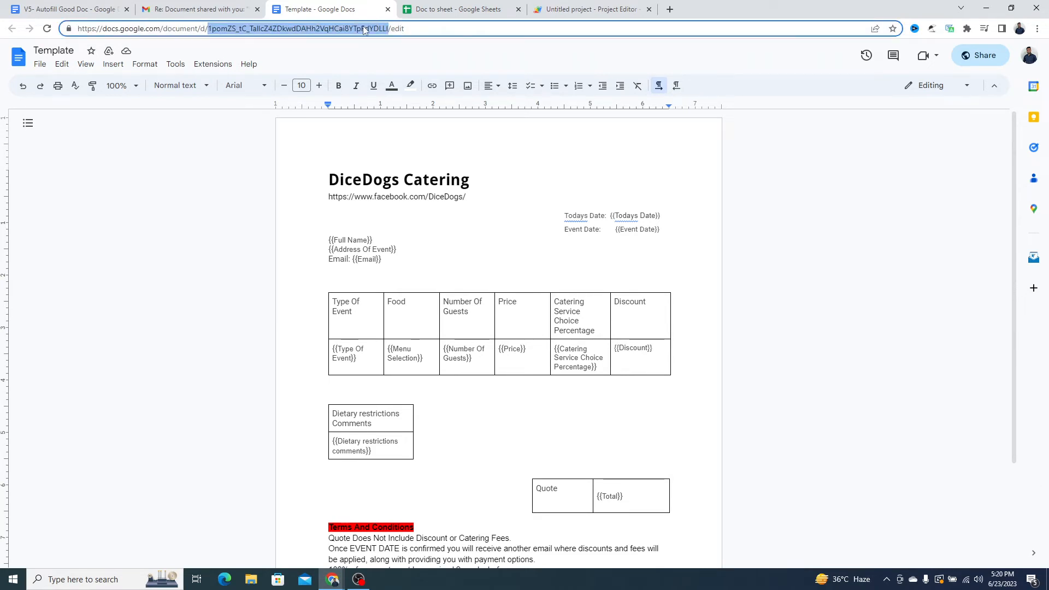
left_click(591, 8)
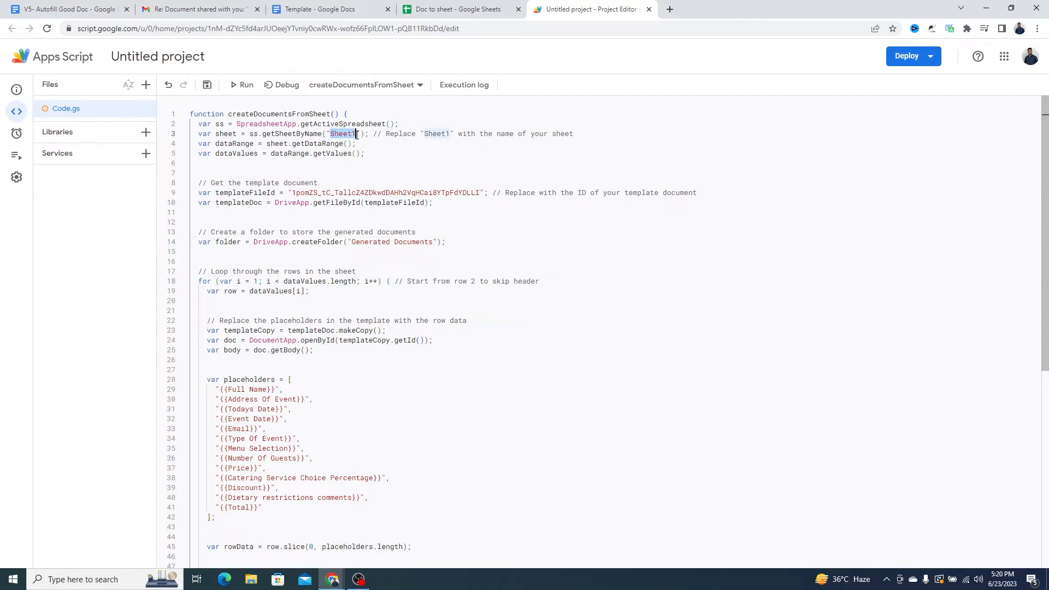
left_click(460, 9)
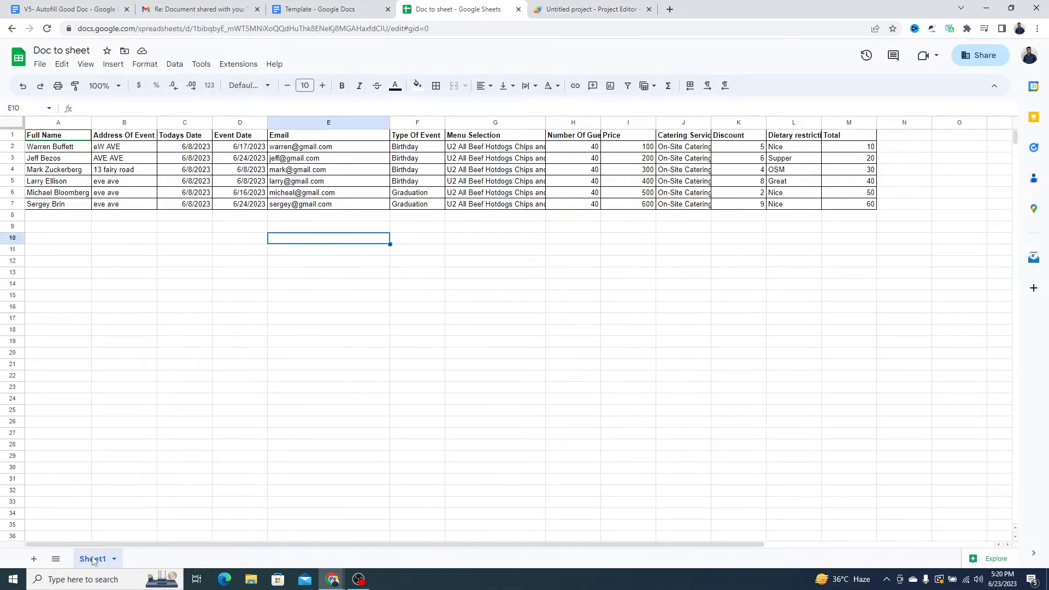
Step: Review the placeholders array and save the createDocumentsFromSheet script
left_click(591, 9)
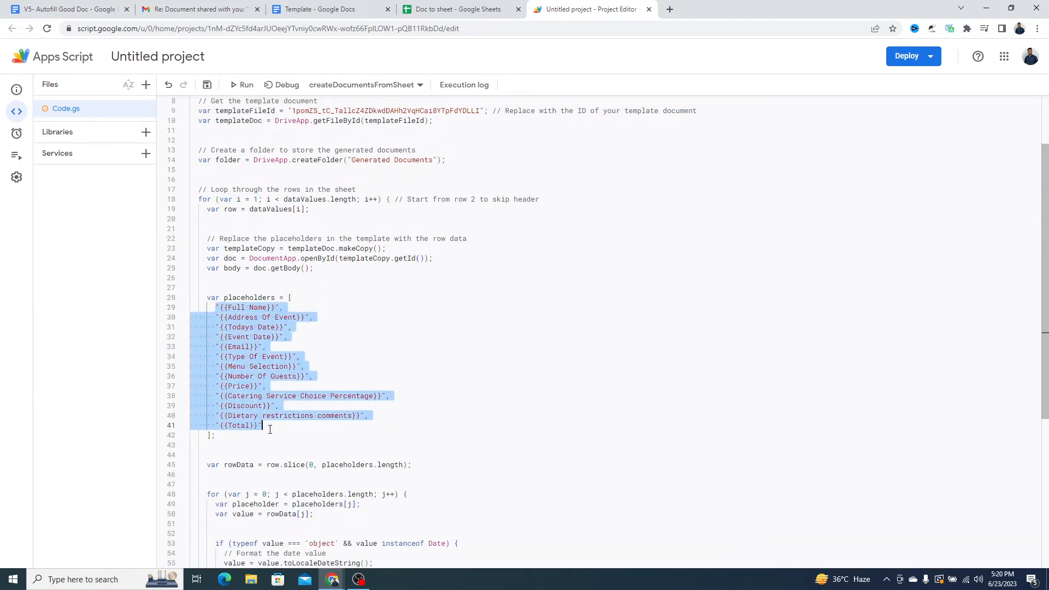
scroll("down", 3)
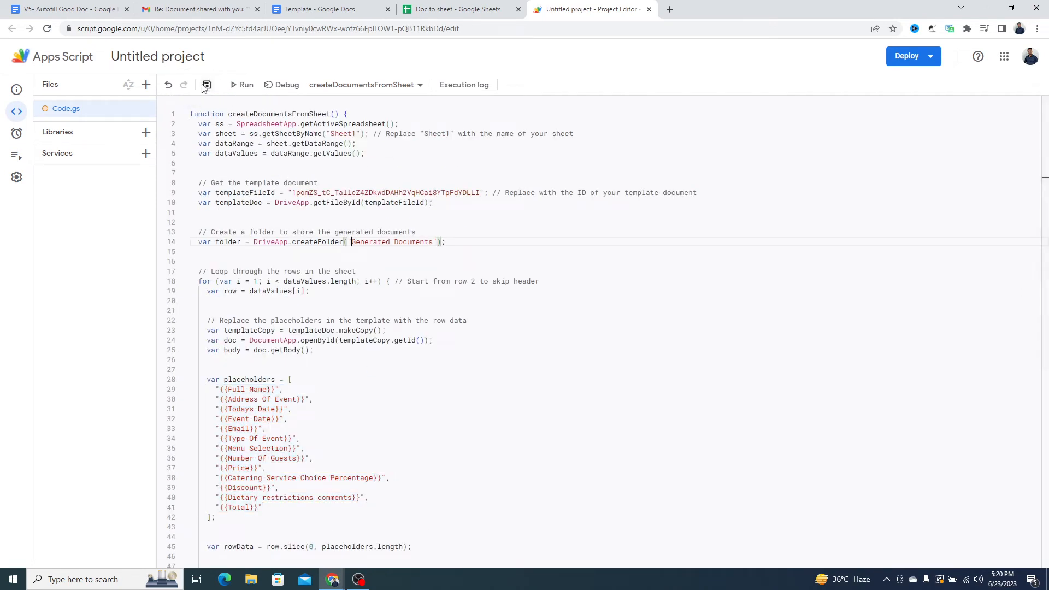
left_click(207, 85)
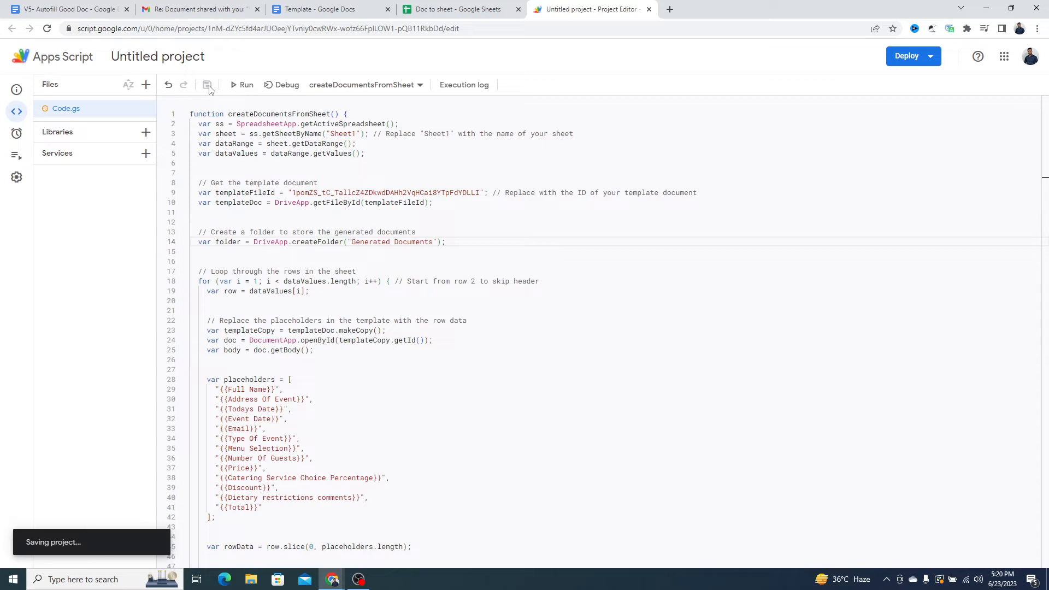
mouse_move(246, 84)
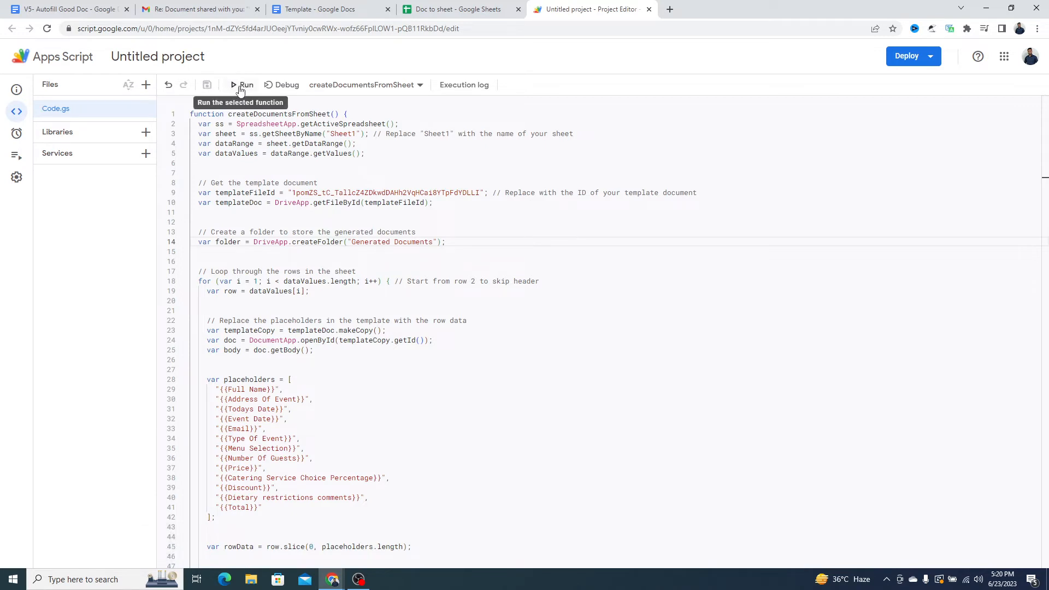
Step: Run the script to completion and select the Generated documents folder URL in the execution log
left_click(245, 85)
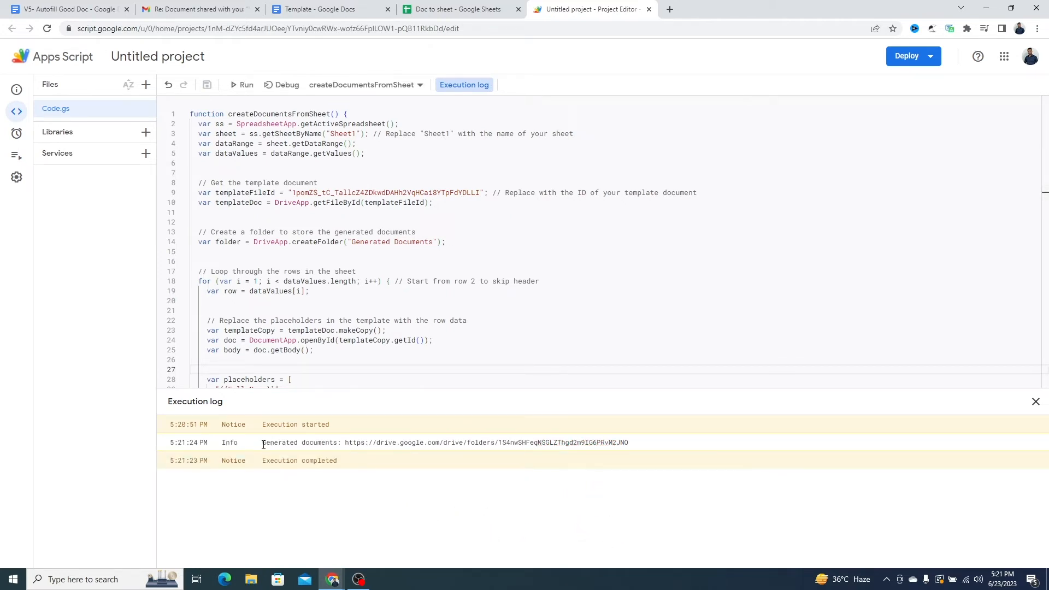
double_click(300, 442)
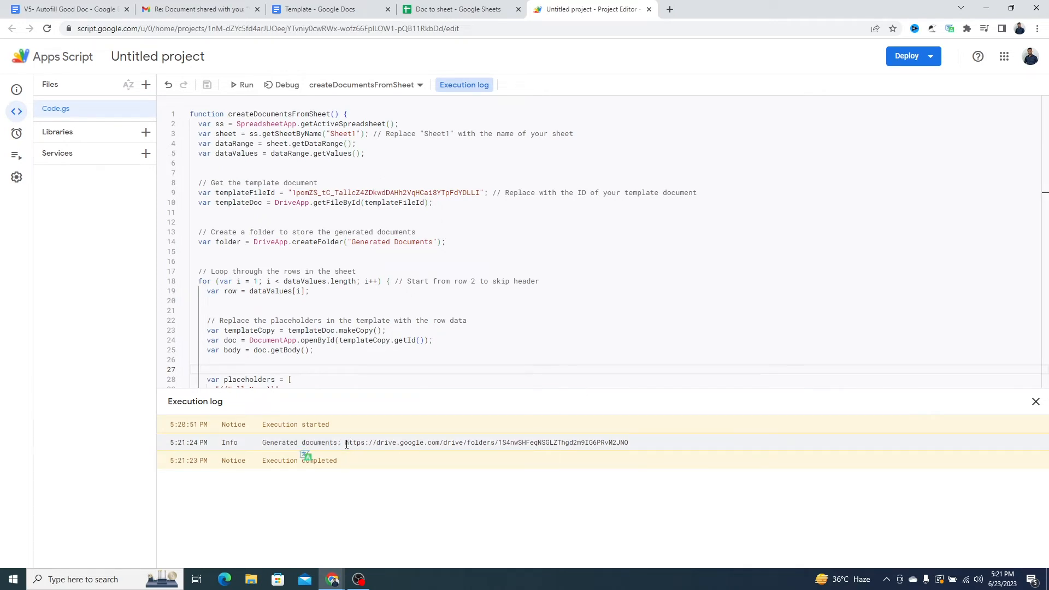
left_click_drag(345, 442, 627, 443)
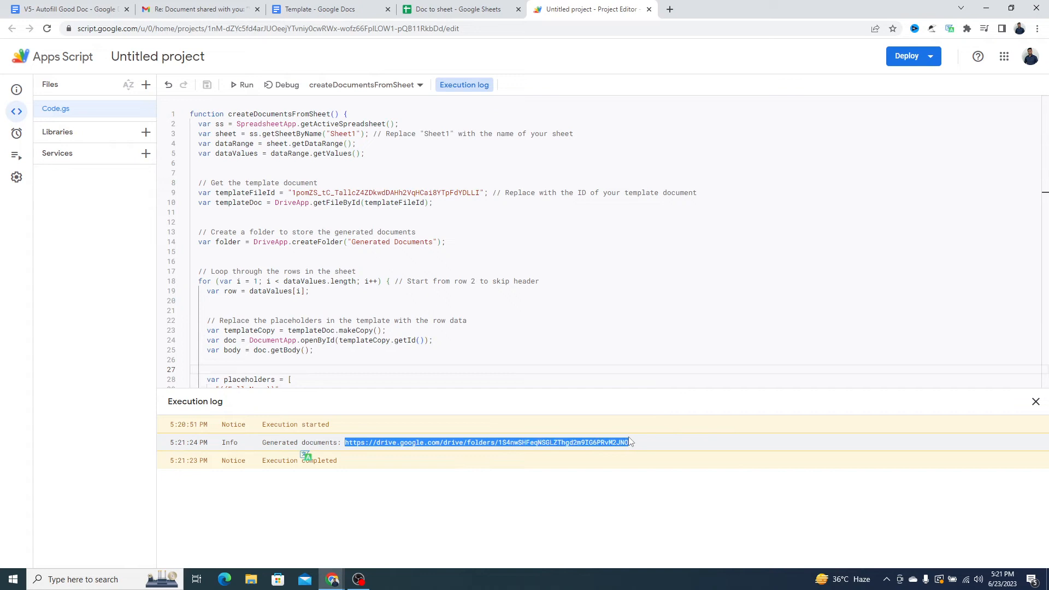
left_click(487, 442)
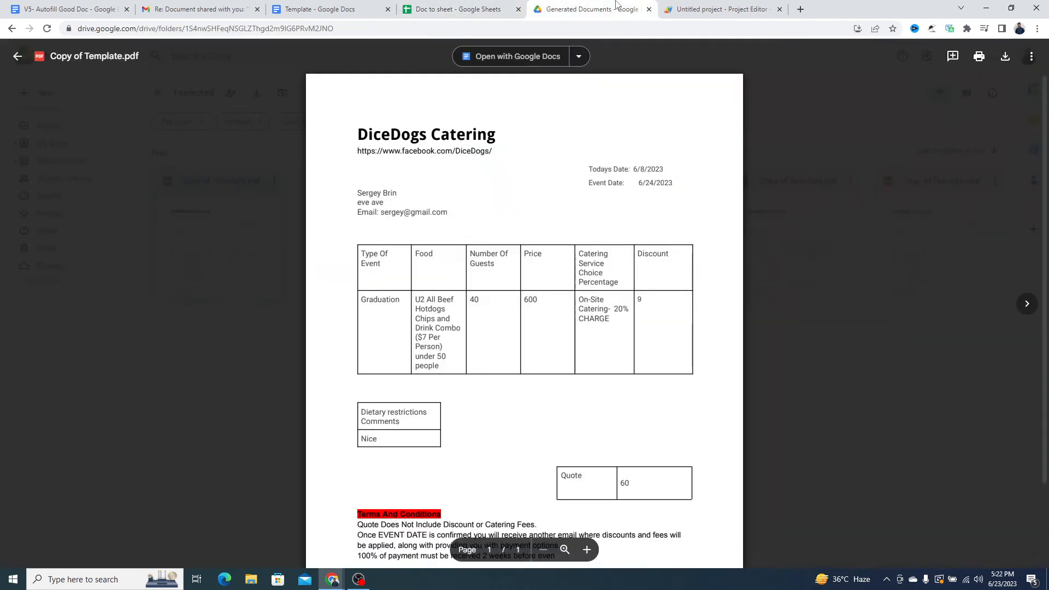
Step: Compare the first generated quote's fields with its spreadsheet row, then move to the next document
left_click(460, 9)
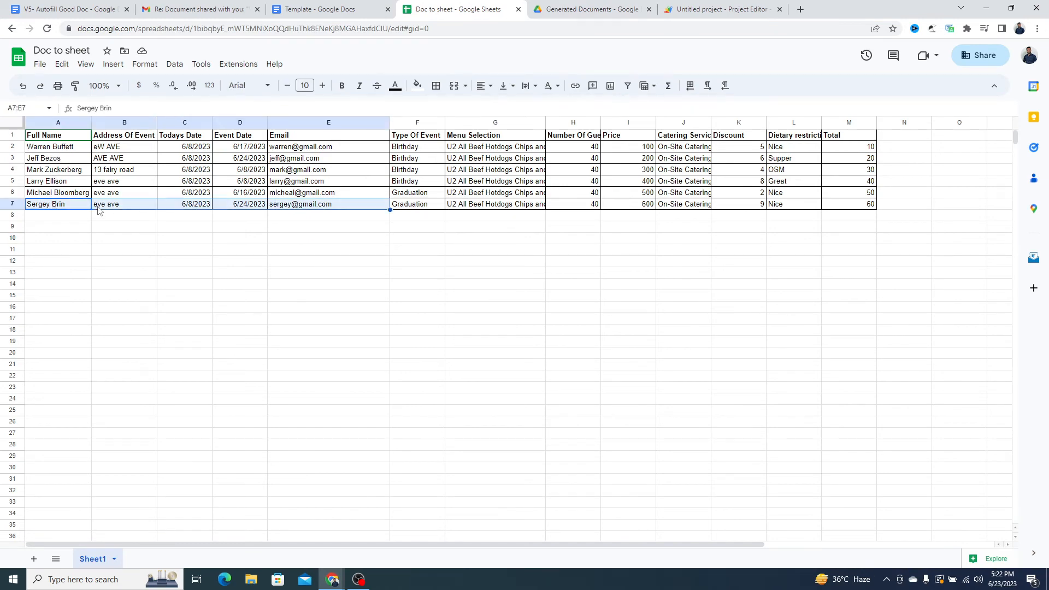
left_click(592, 9)
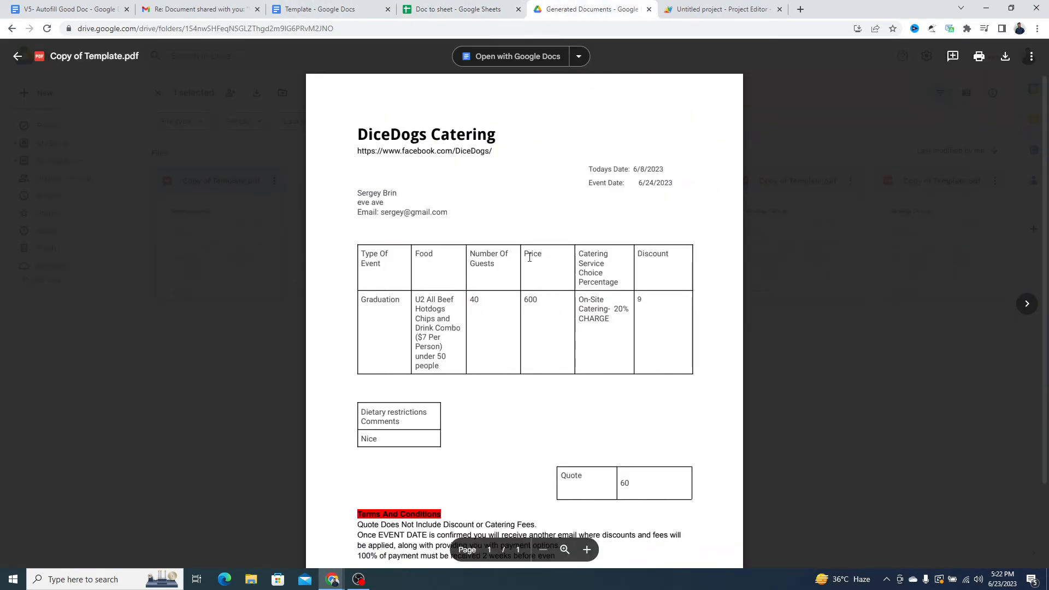
left_click(18, 56)
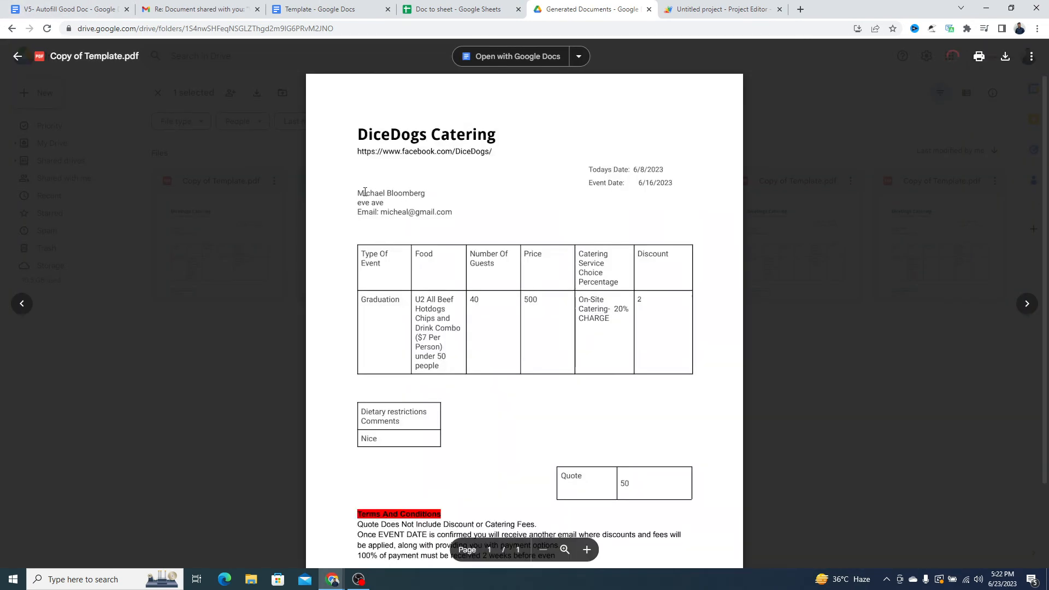
Step: Compare the next generated quote with the row 6 booking in Sheet1
left_click(460, 9)
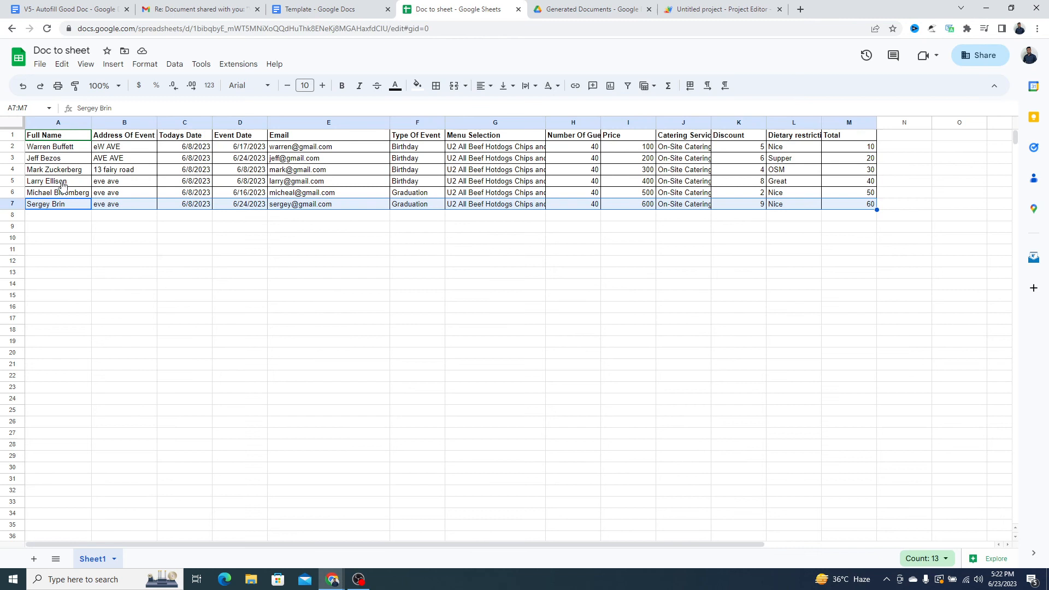
left_click(58, 193)
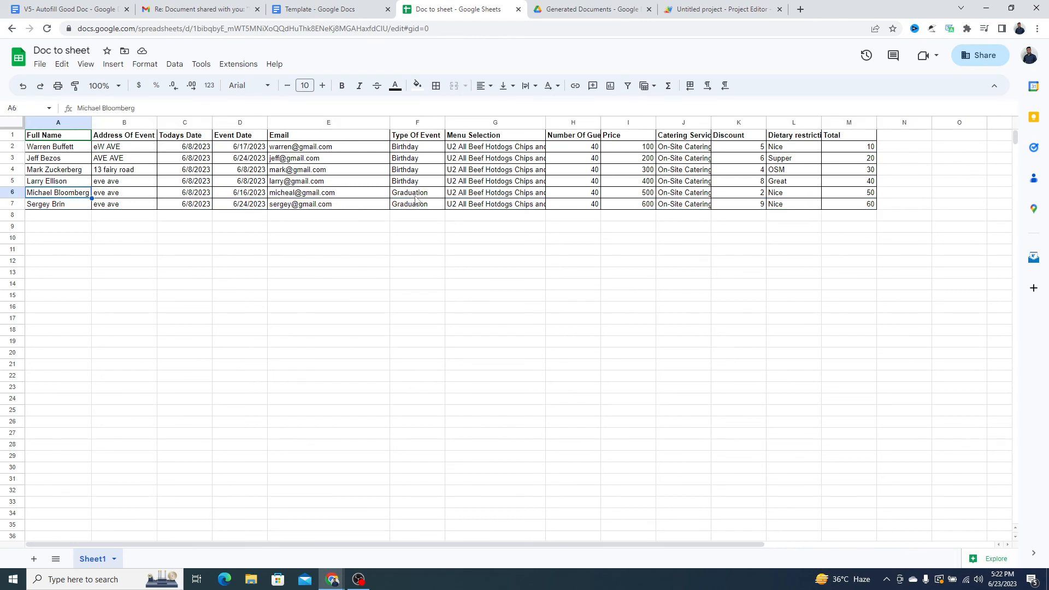
left_click(591, 8)
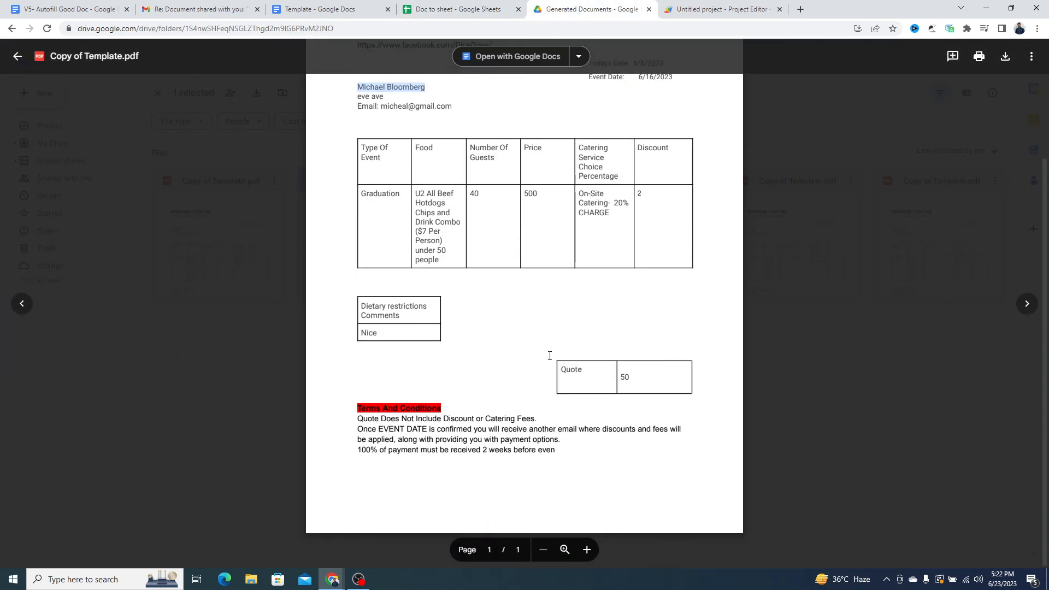